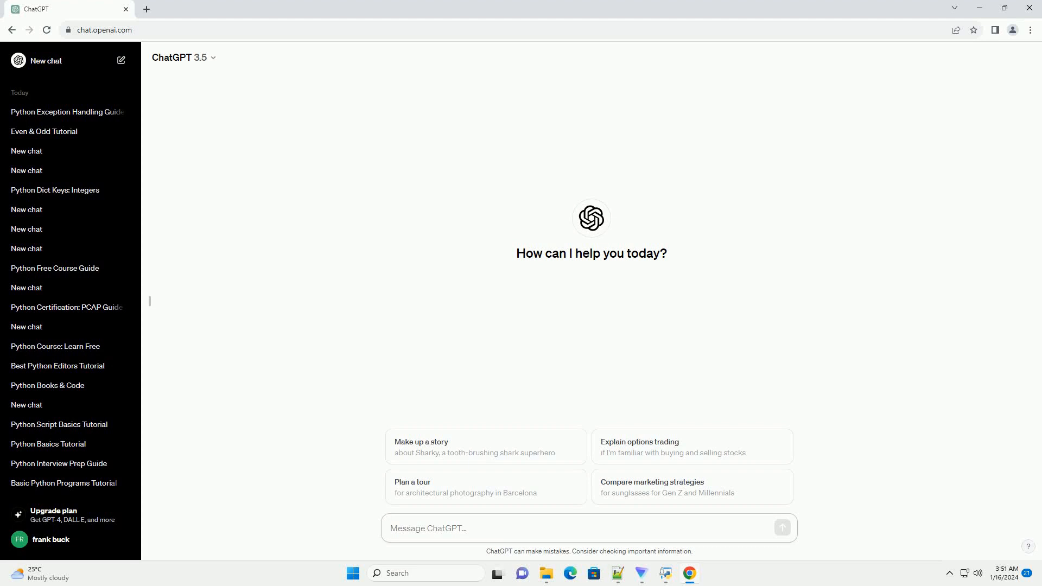
Send a request asking for a beginner's tutorial on Python try-except exception handling.
{"action": "left_click", "coordinate": [391, 528]}
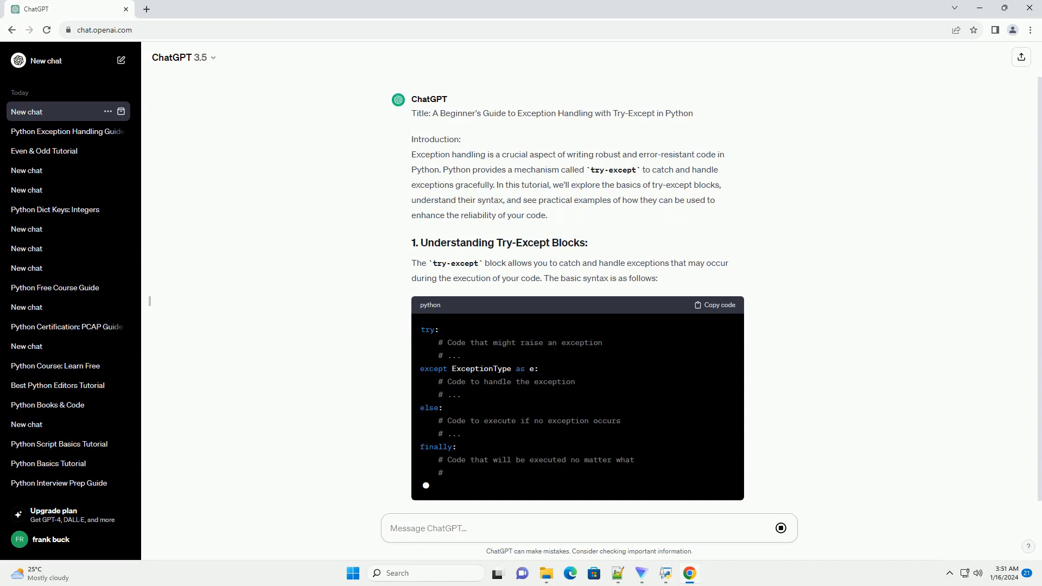
Scroll down to follow the bullet list explaining the try, except, else and finally blocks.
{"action": "scroll", "scroll_direction": "down", "scroll_amount": 3}
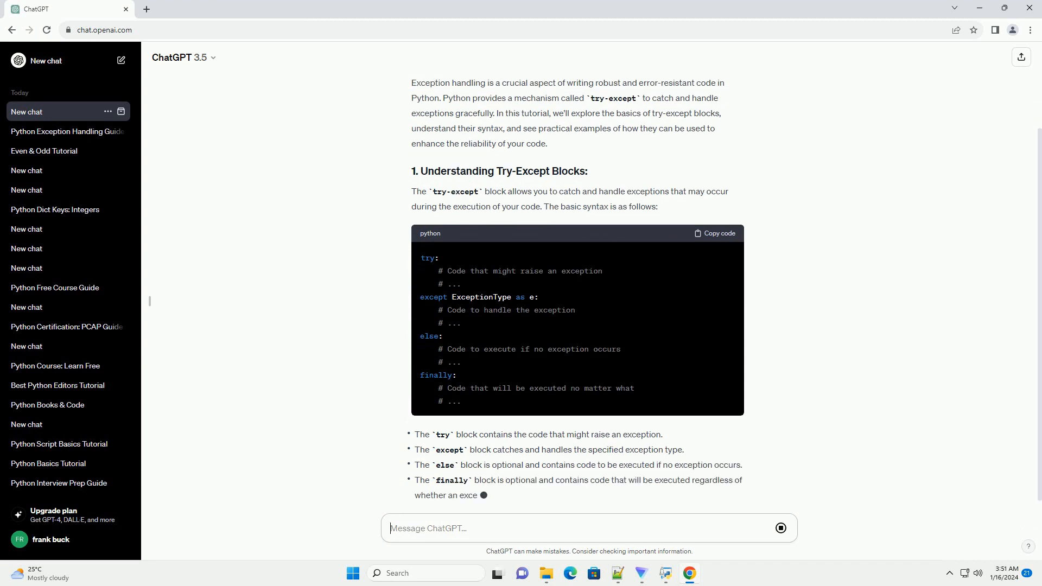
{"action": "scroll", "scroll_direction": "down", "scroll_amount": 3}
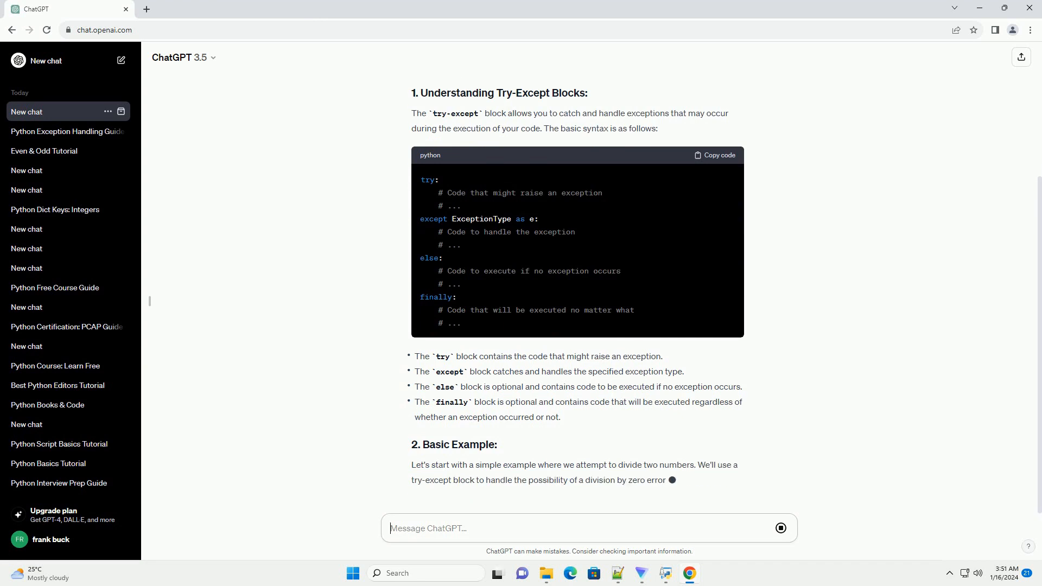
Scroll down through the divide_numbers basic example and the safe_division multiple-exceptions section as they generate.
{"action": "scroll", "scroll_direction": "down", "scroll_amount": 3}
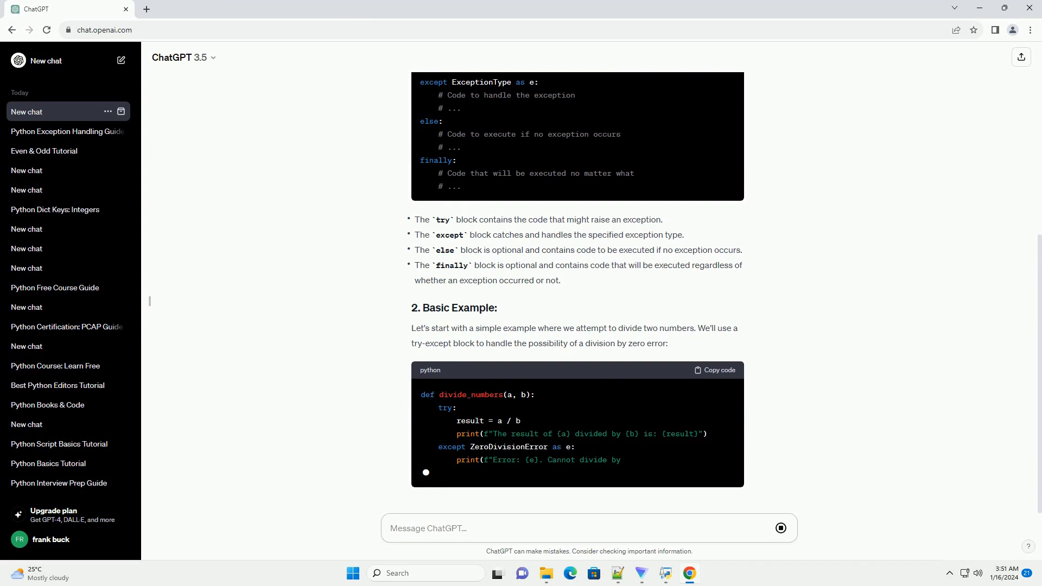
{"action": "scroll", "scroll_direction": "down", "scroll_amount": 3}
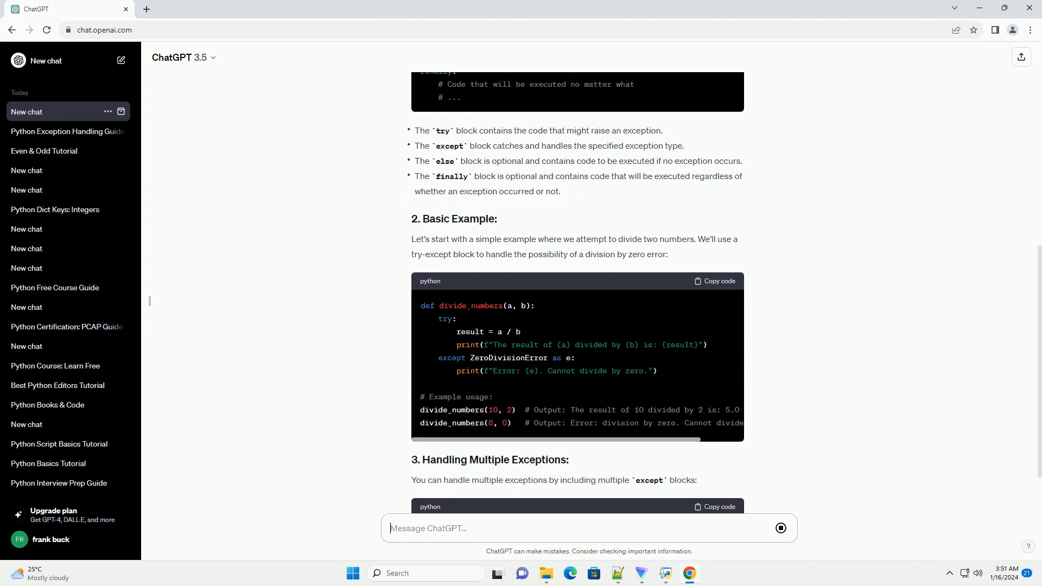
{"action": "scroll", "scroll_direction": "down", "scroll_amount": 3}
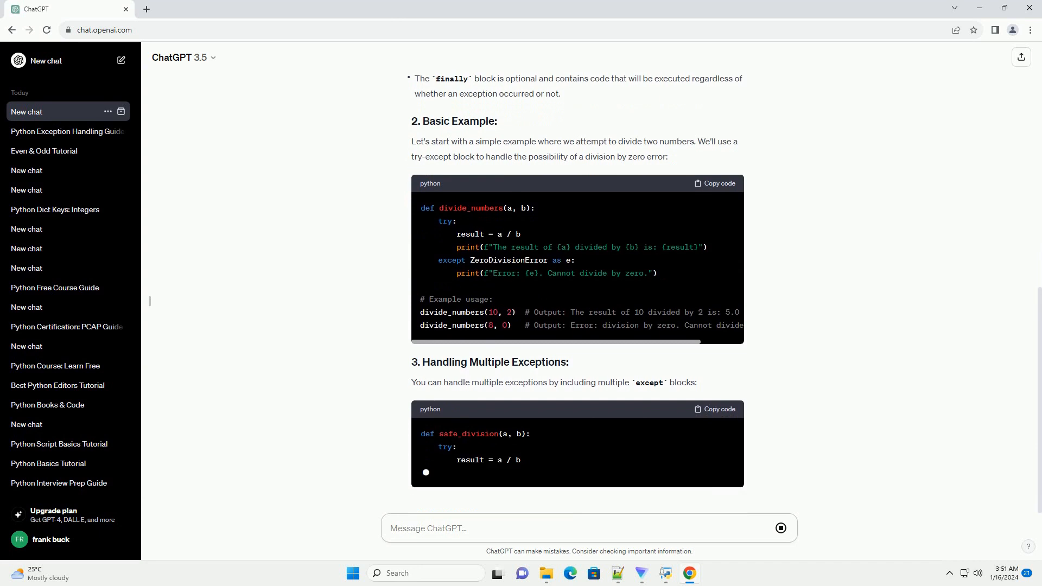
{"action": "scroll", "scroll_direction": "down", "scroll_amount": 3}
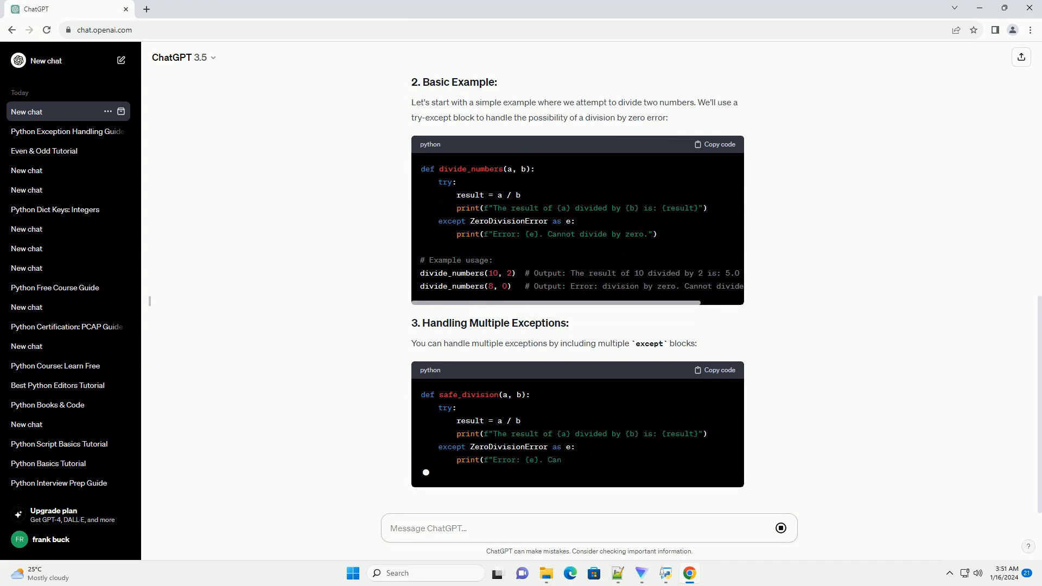
{"action": "scroll", "scroll_direction": "down", "scroll_amount": 3}
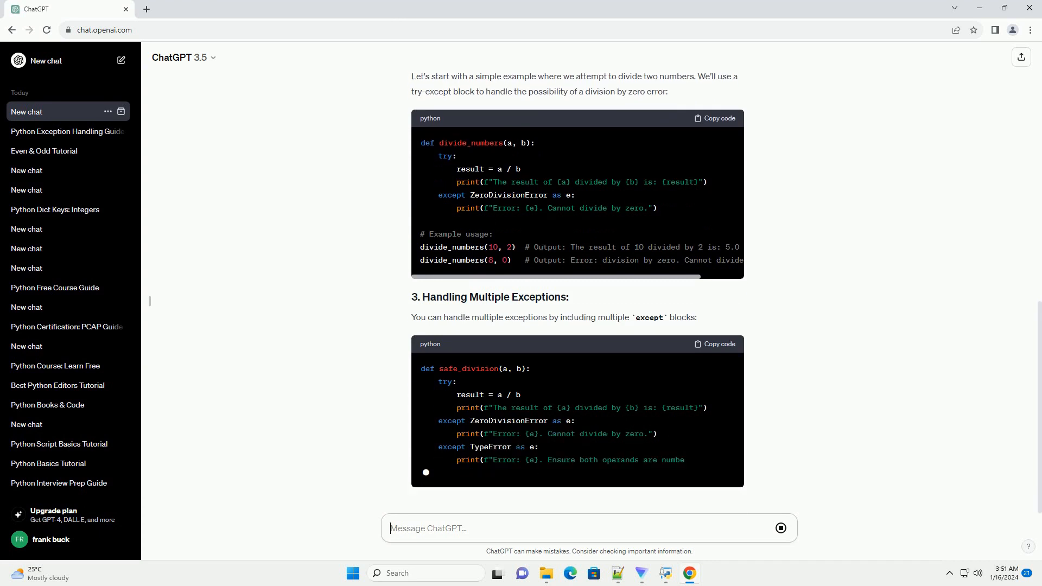
{"action": "scroll", "scroll_direction": "down", "scroll_amount": 3}
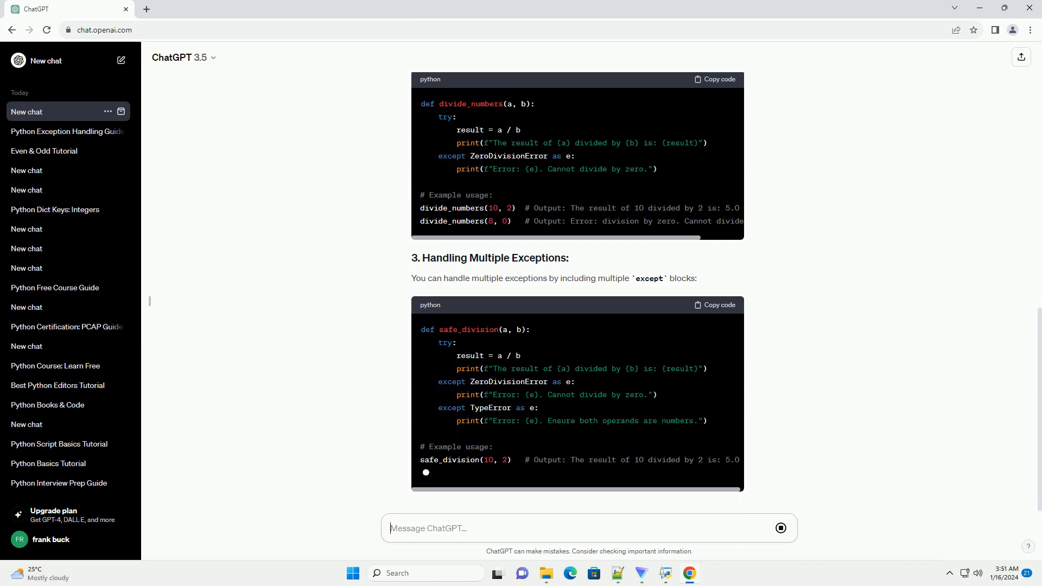